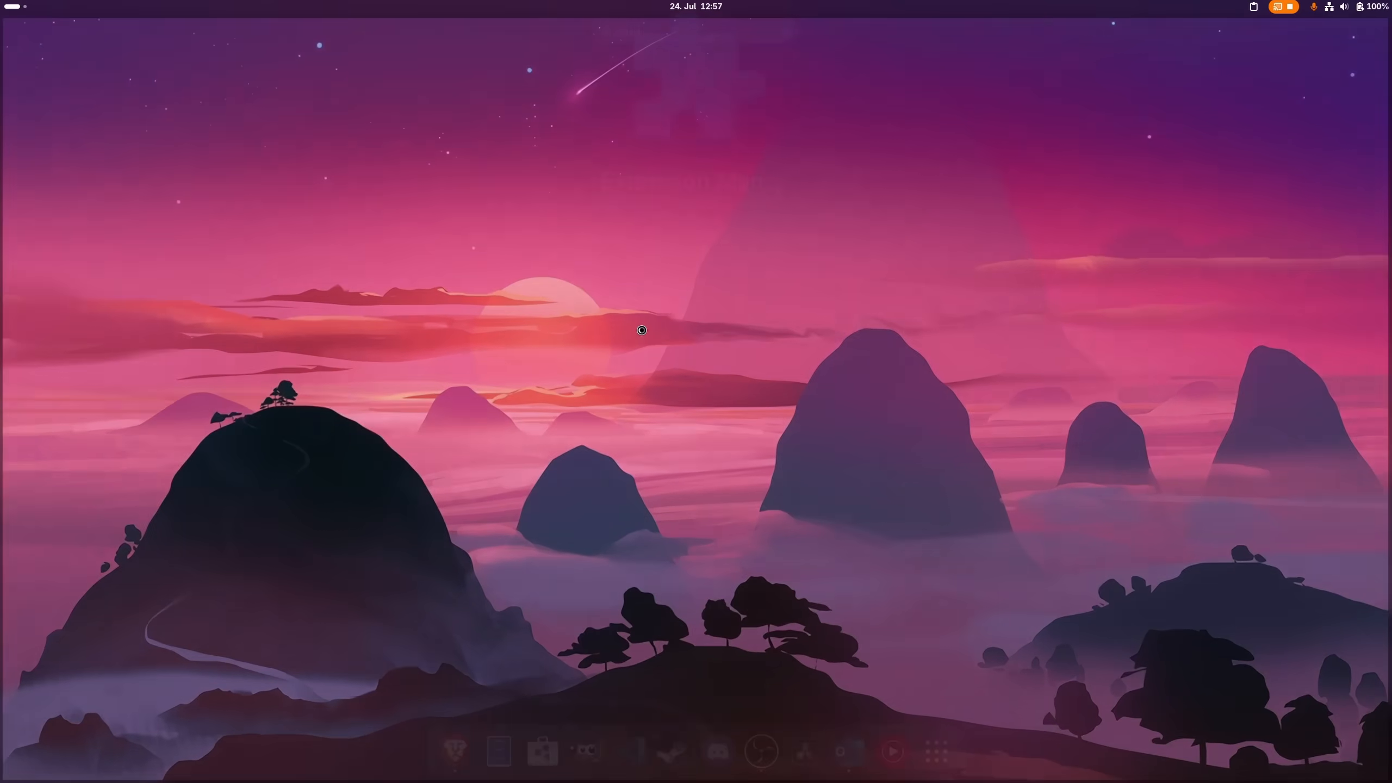
Reveal the Uninstall option for Microsoft Edge in Settings' Installed apps list
left_click(837, 762)
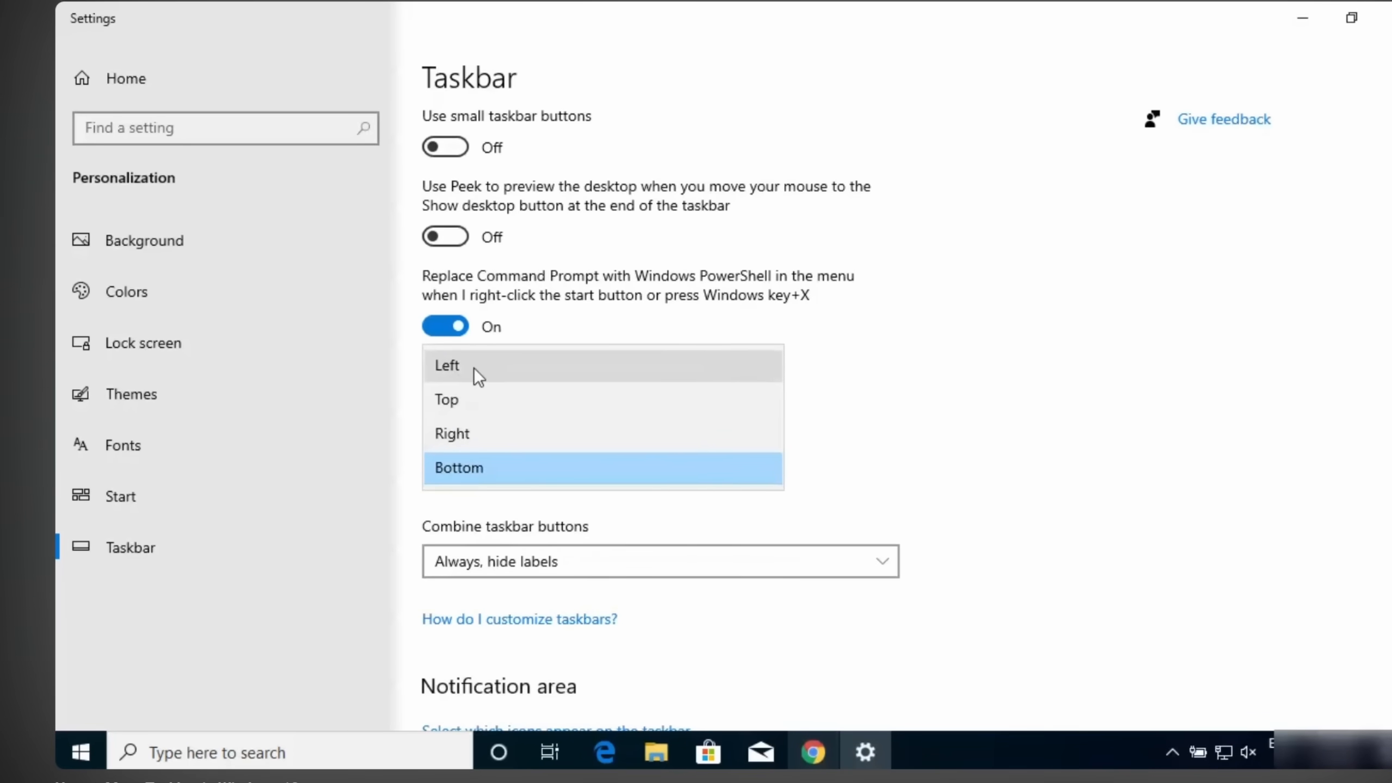
left_click(446, 365)
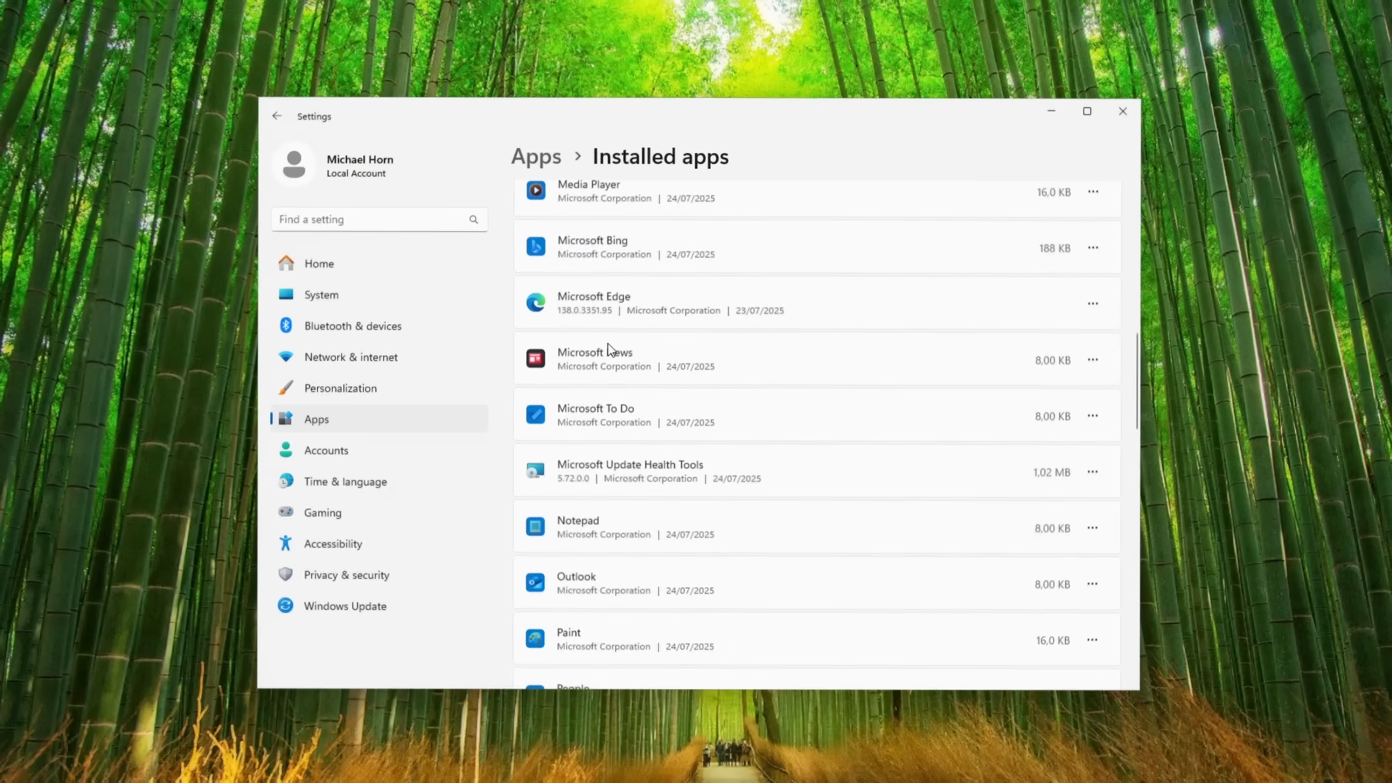
left_click(1096, 301)
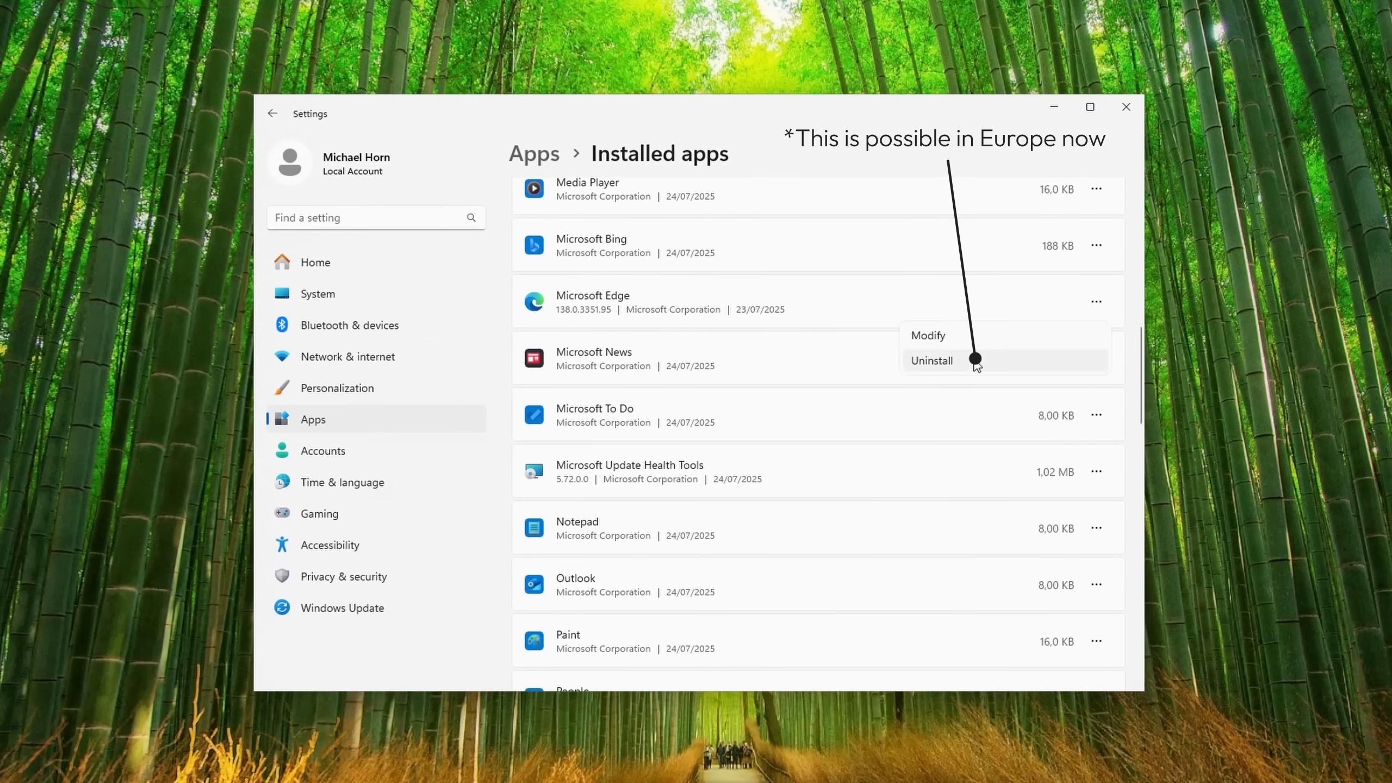
left_click(932, 361)
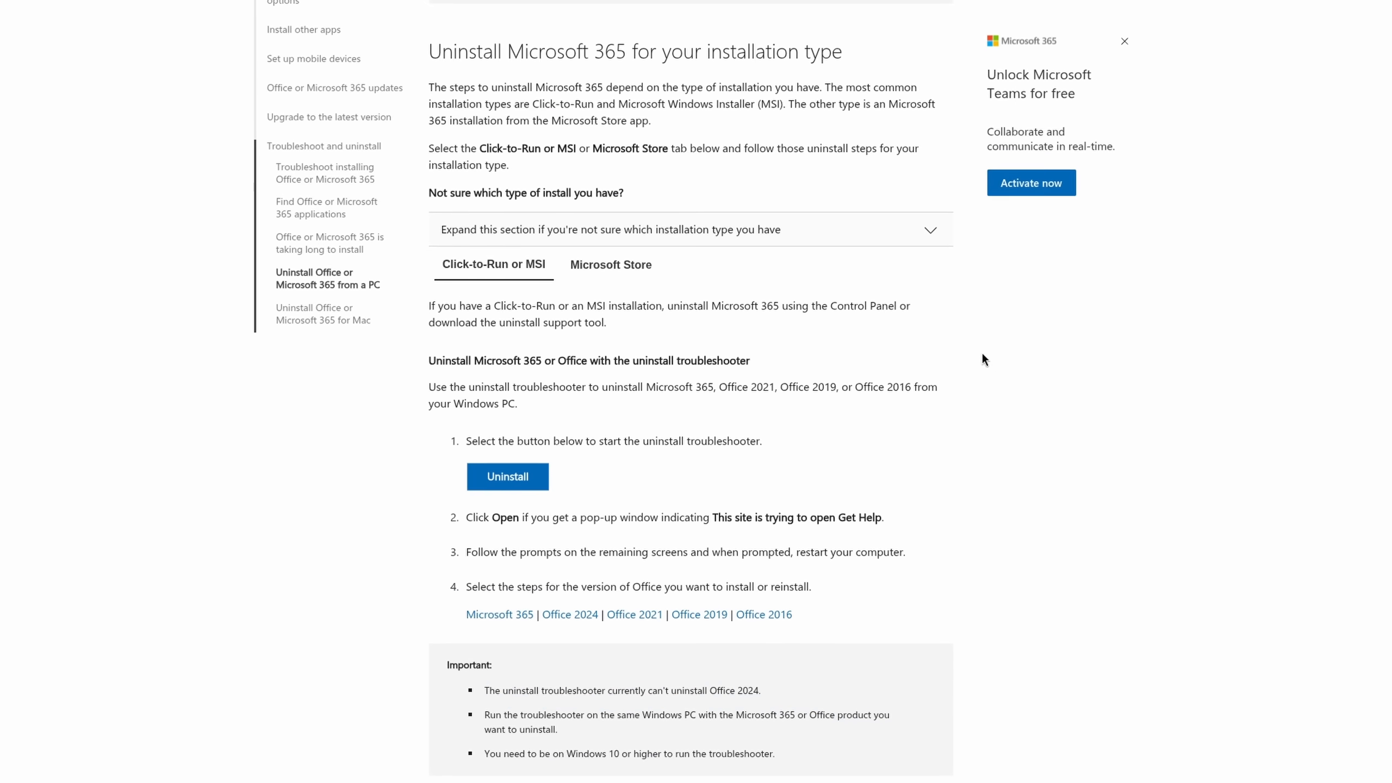
Scroll through the 'Uninstall Office or Microsoft 365 from a PC' support article
scroll("down", 3)
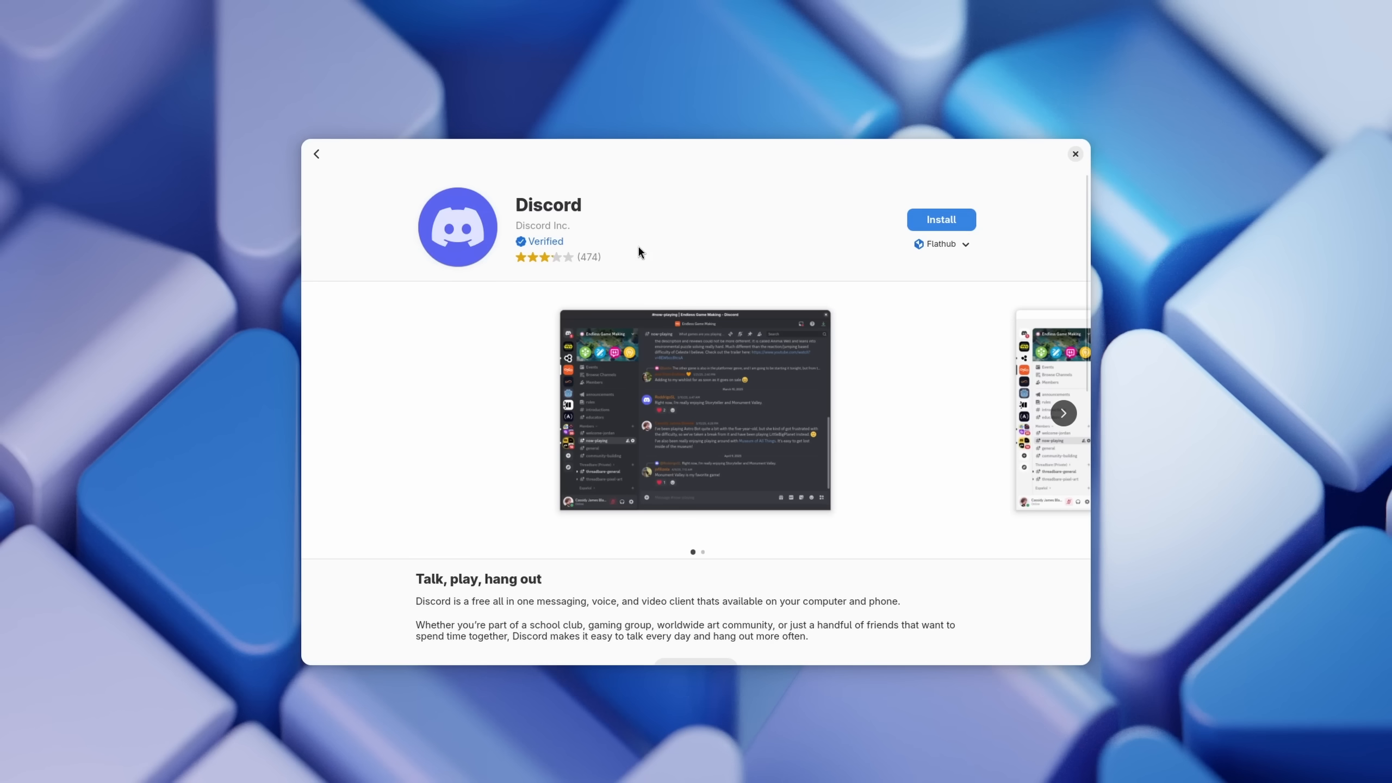
Switch to GNOME Software's Installed tab and scroll through the installed apps
left_click(940, 220)
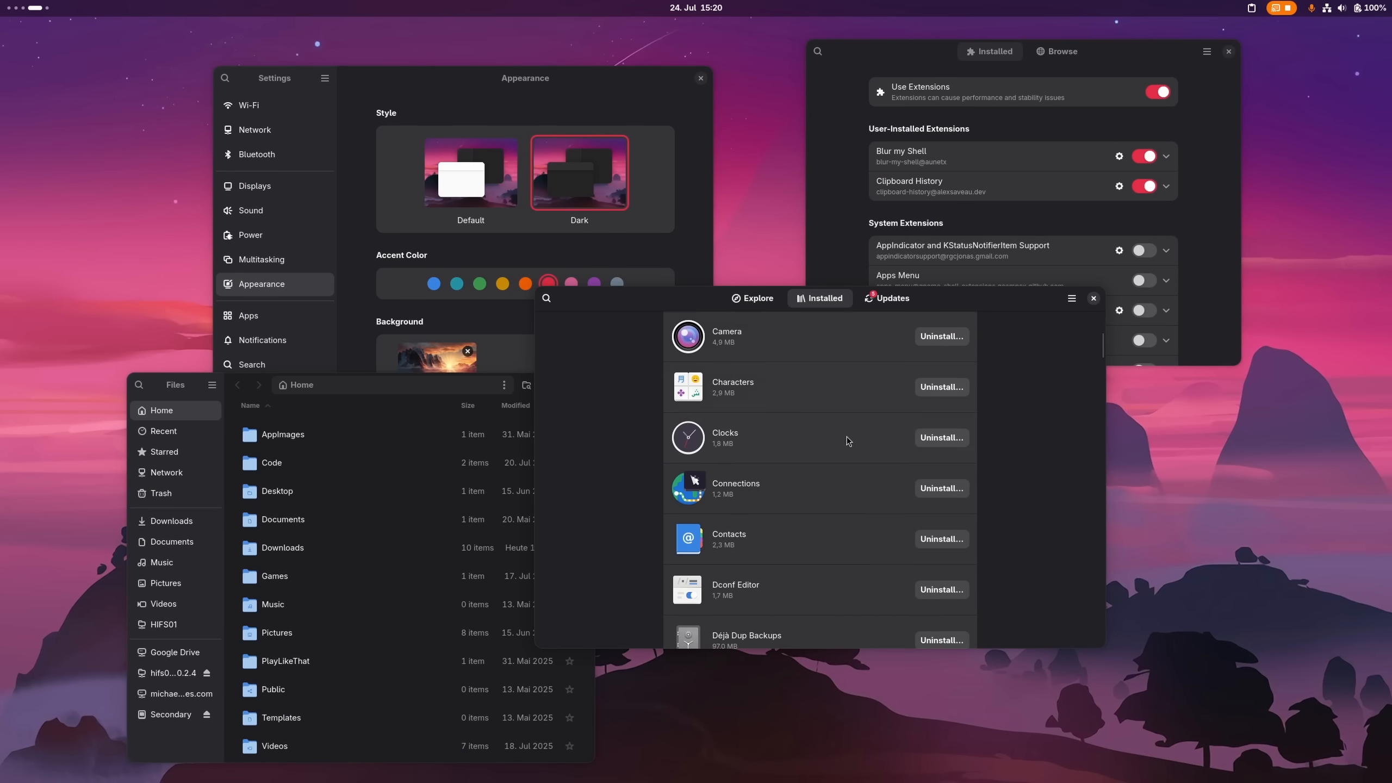
scroll("down", 3)
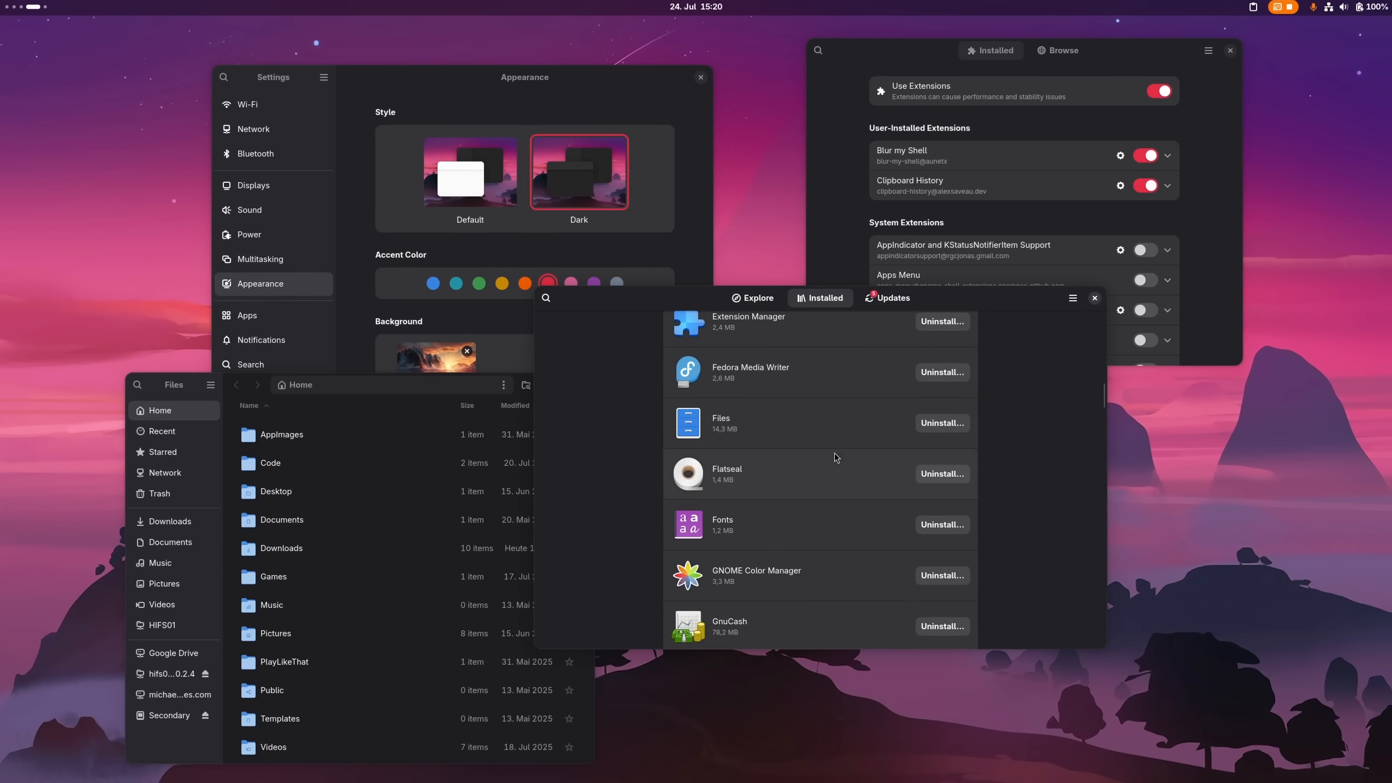
scroll("down", 3)
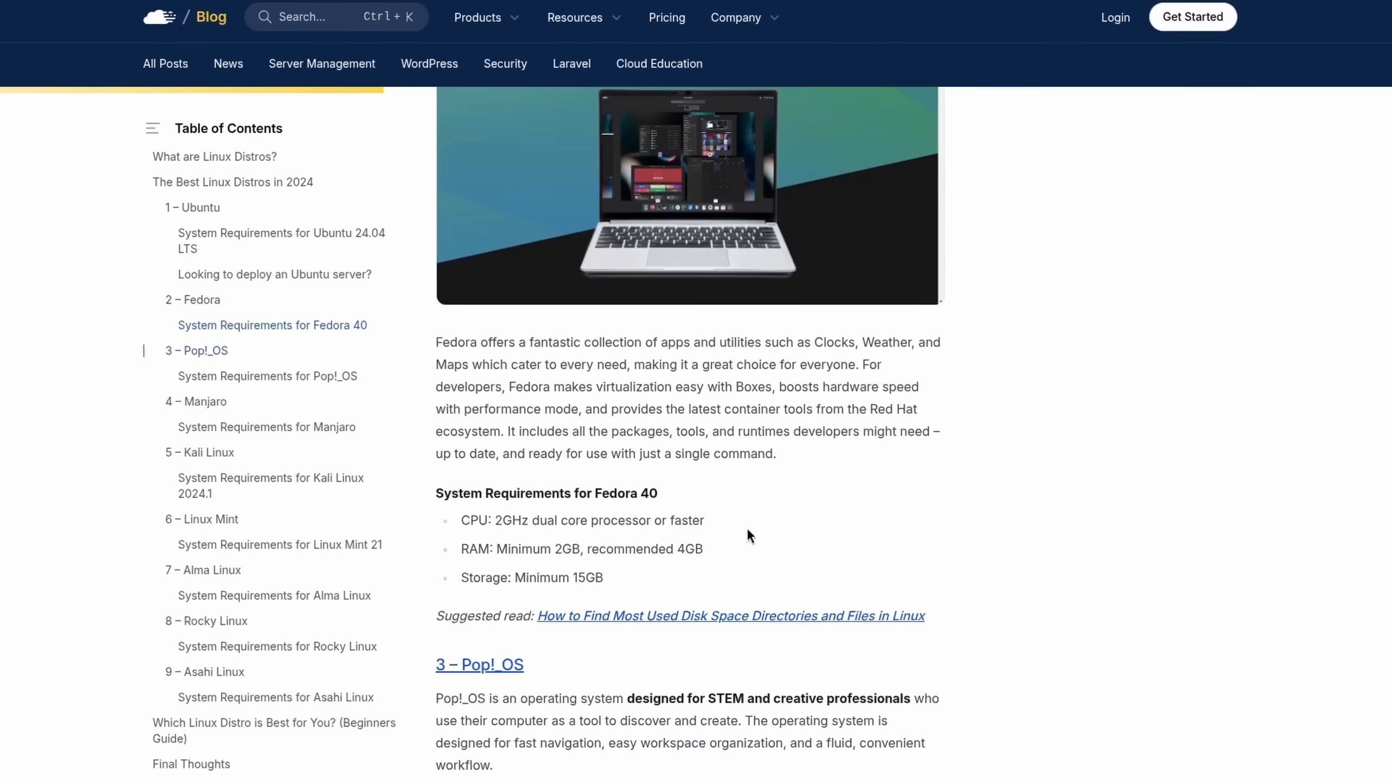
Scroll past Fedora's system requirements, then view the Amazon Windows 11 laptop listing
scroll("down", 3)
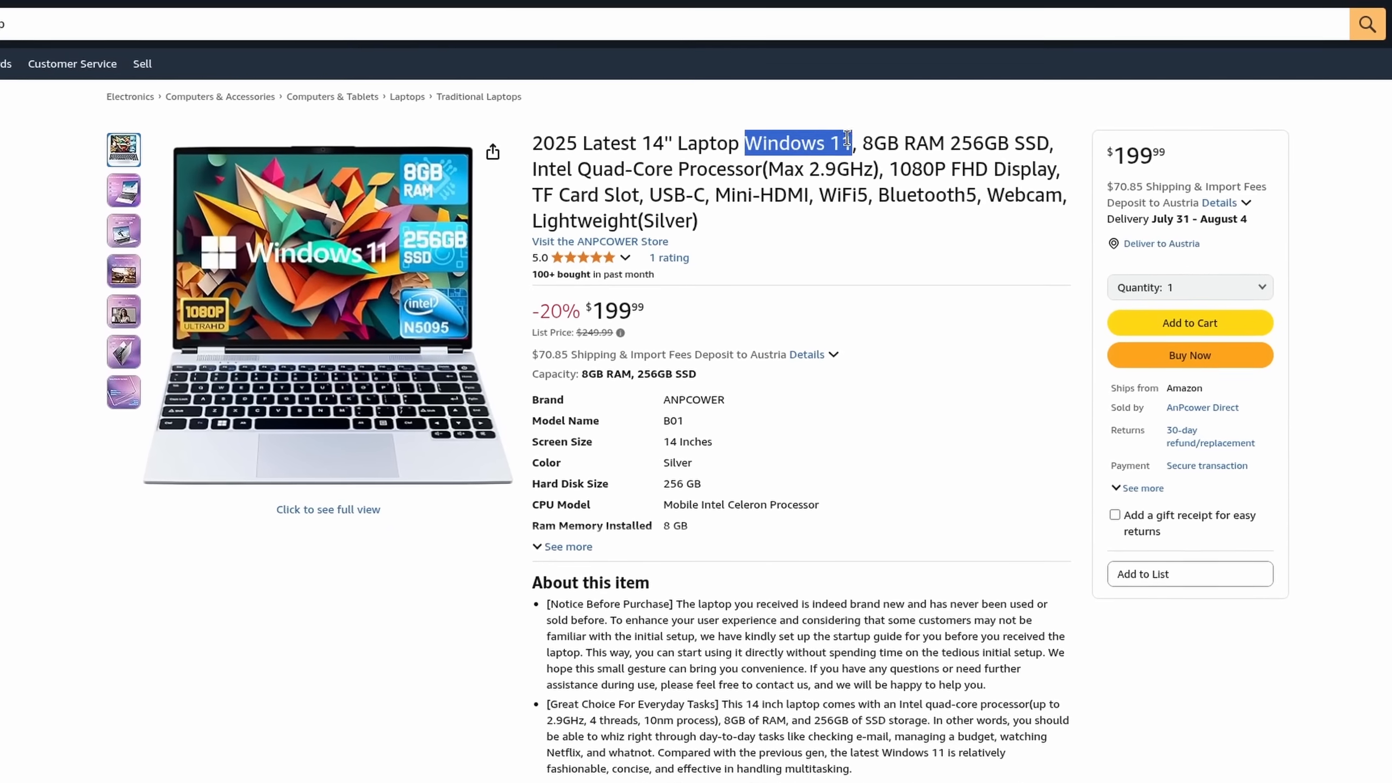
left_click(795, 143)
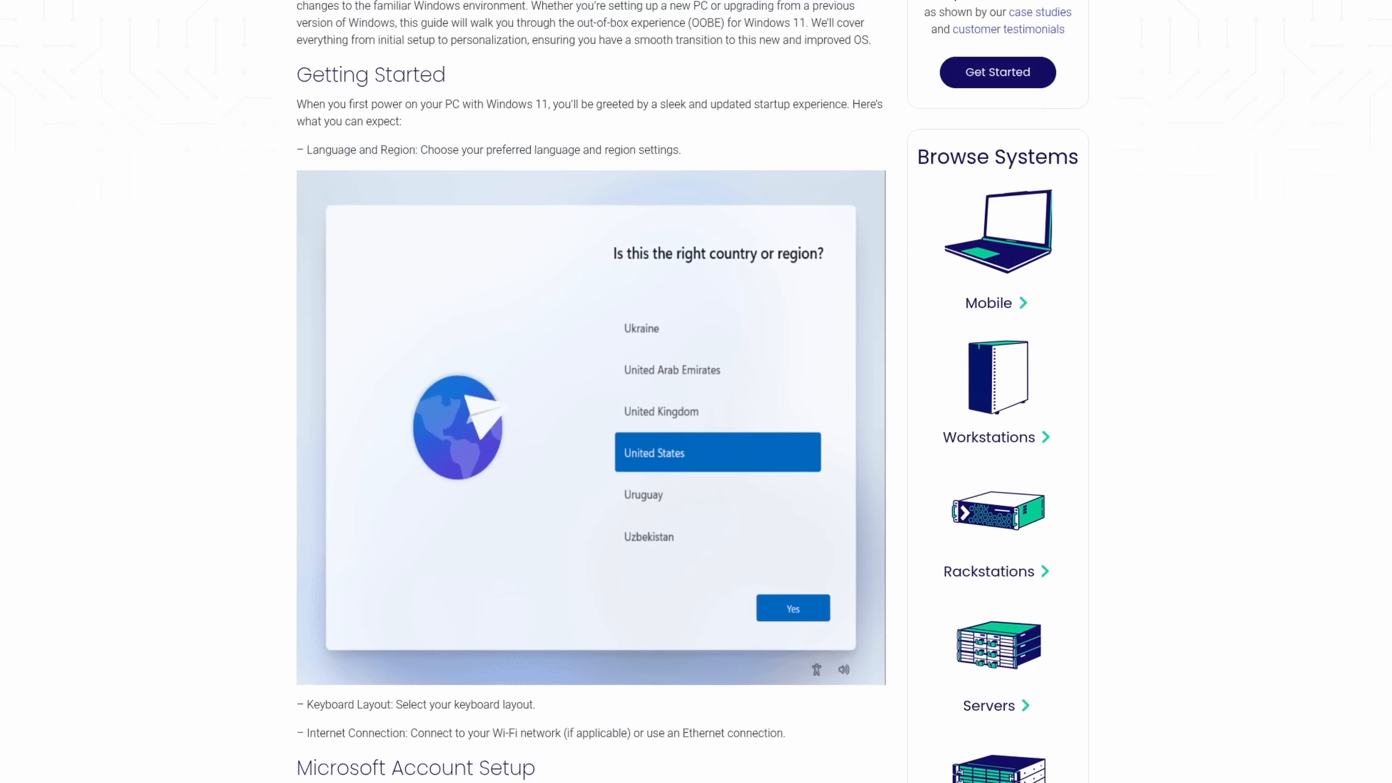
scroll("down", 3)
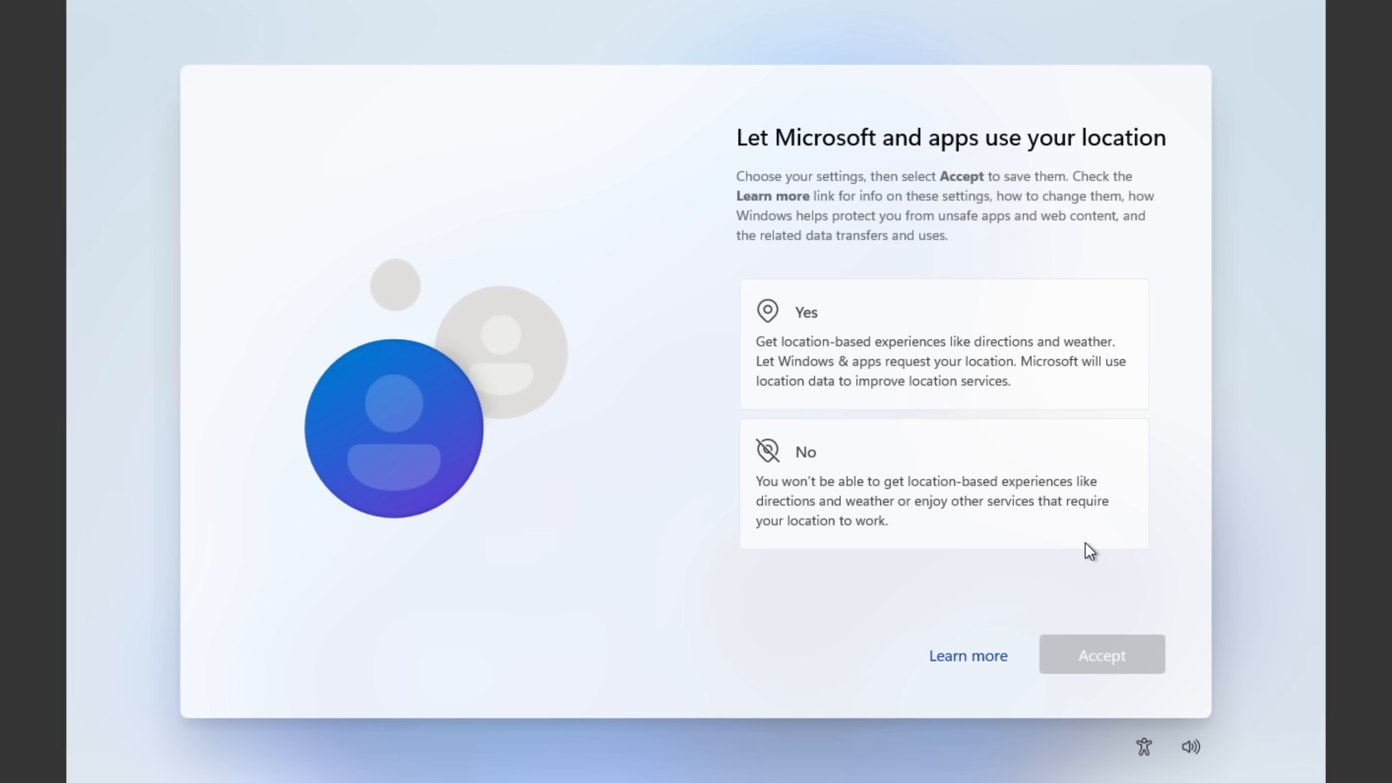
Decline location and Find my device in Windows setup, advancing to the Microsoft 365 offer
left_click(943, 484)
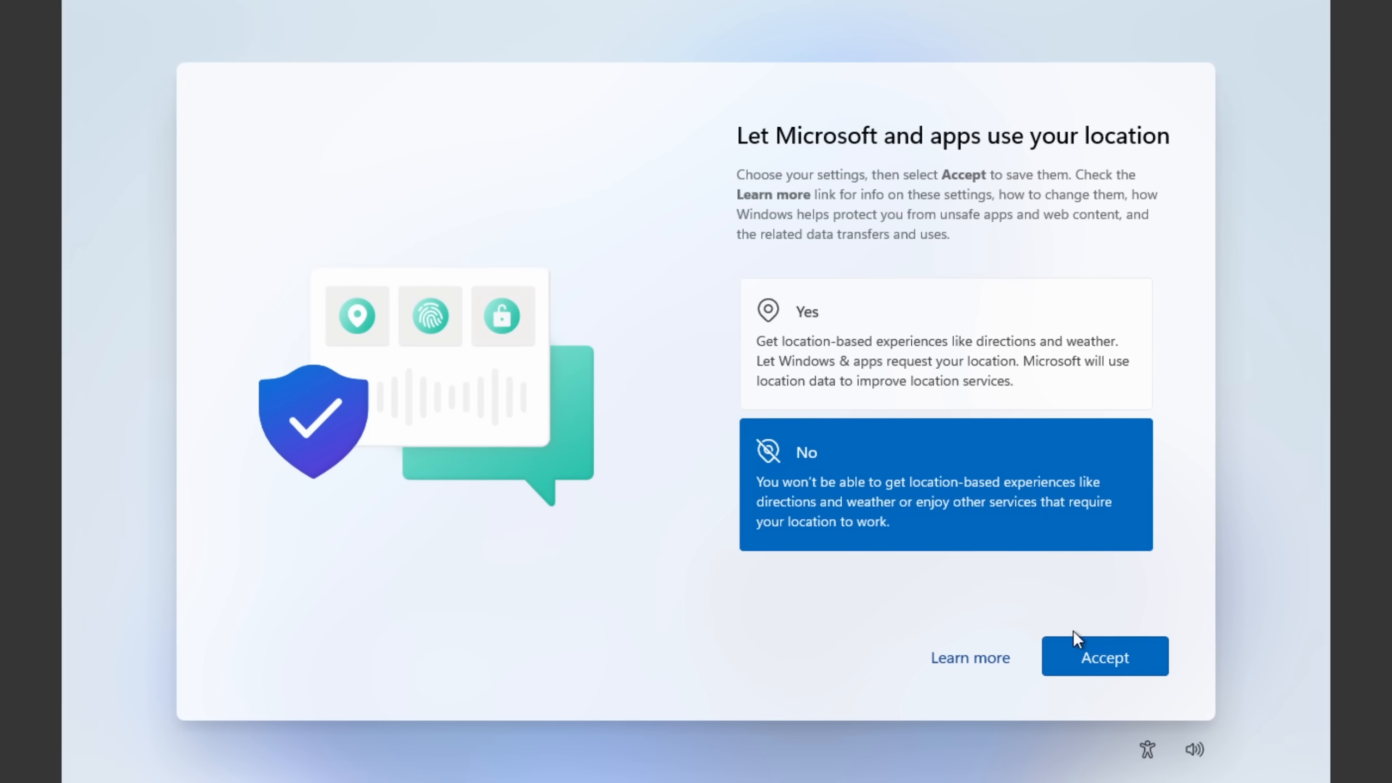
left_click(1104, 656)
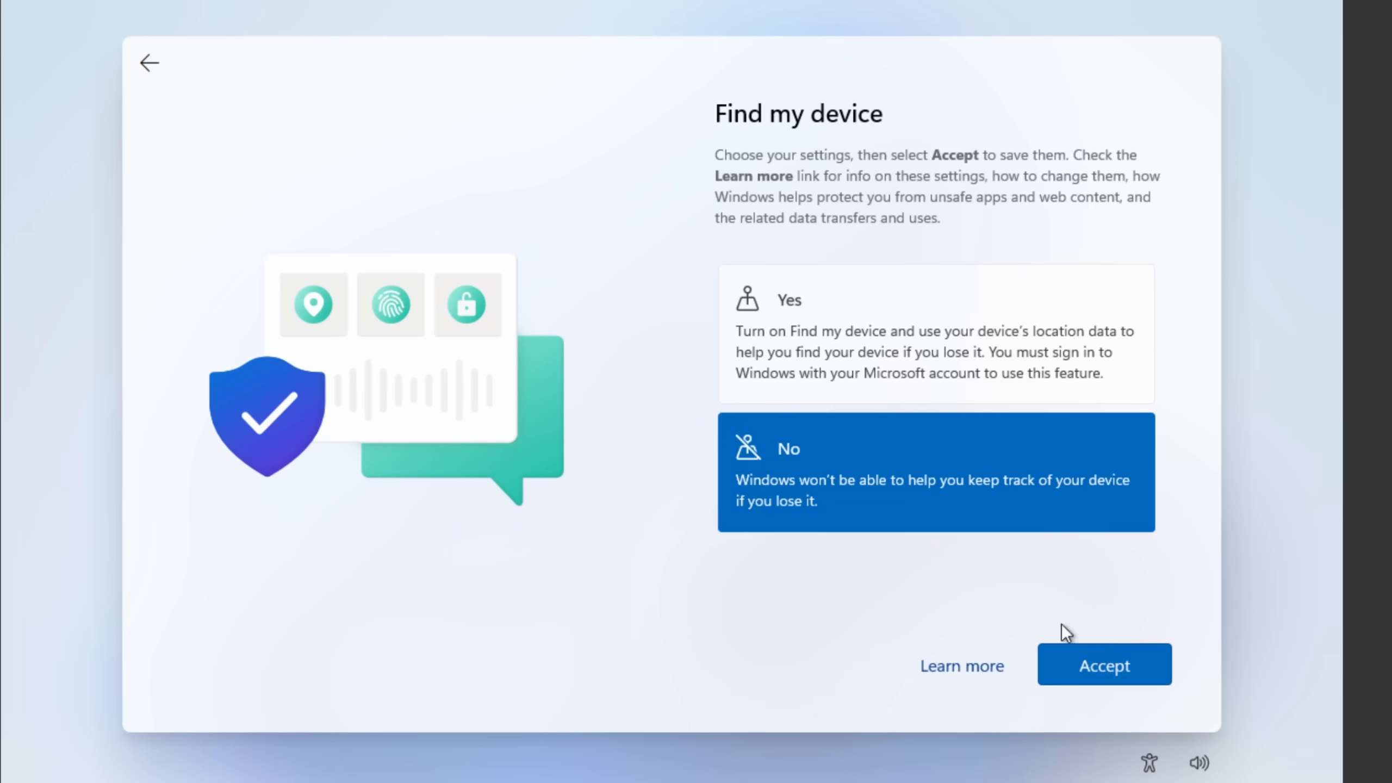
left_click(1103, 664)
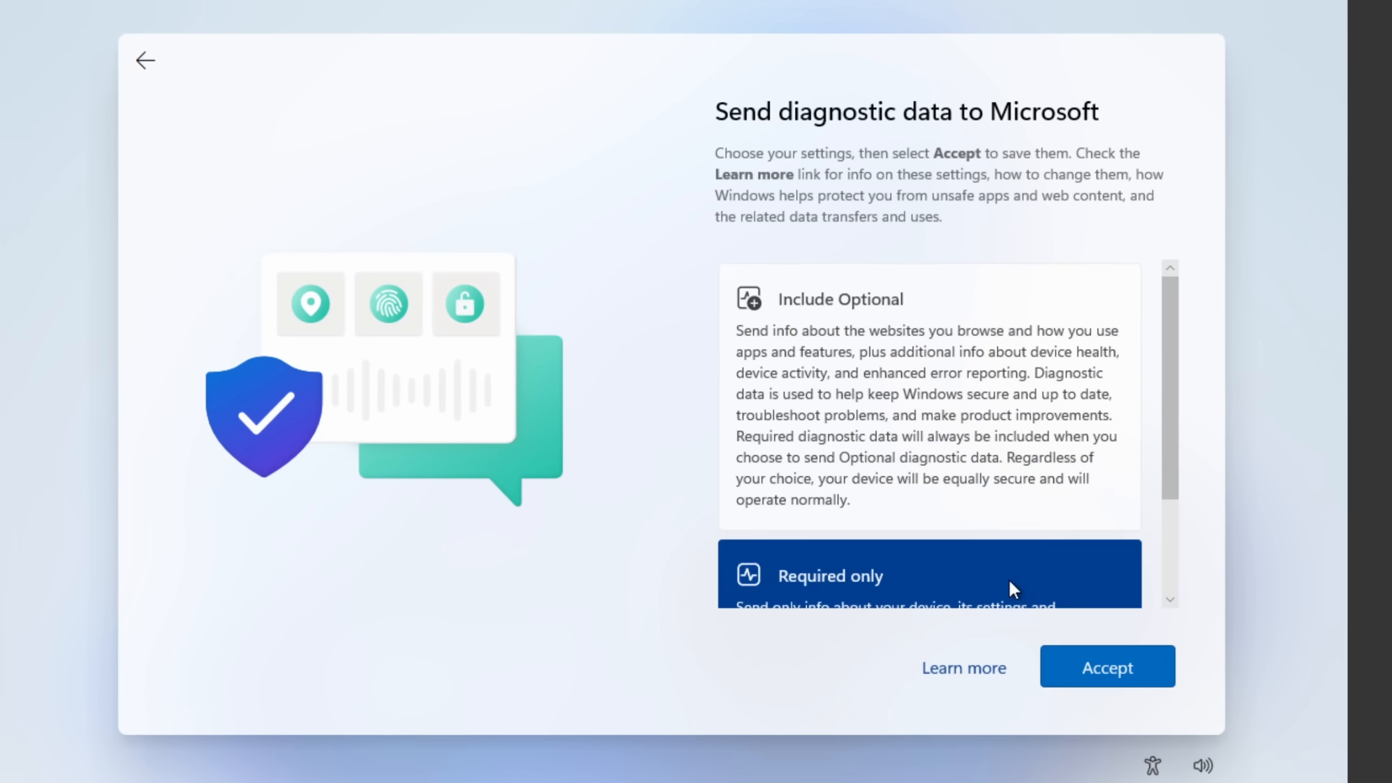
left_click(1106, 667)
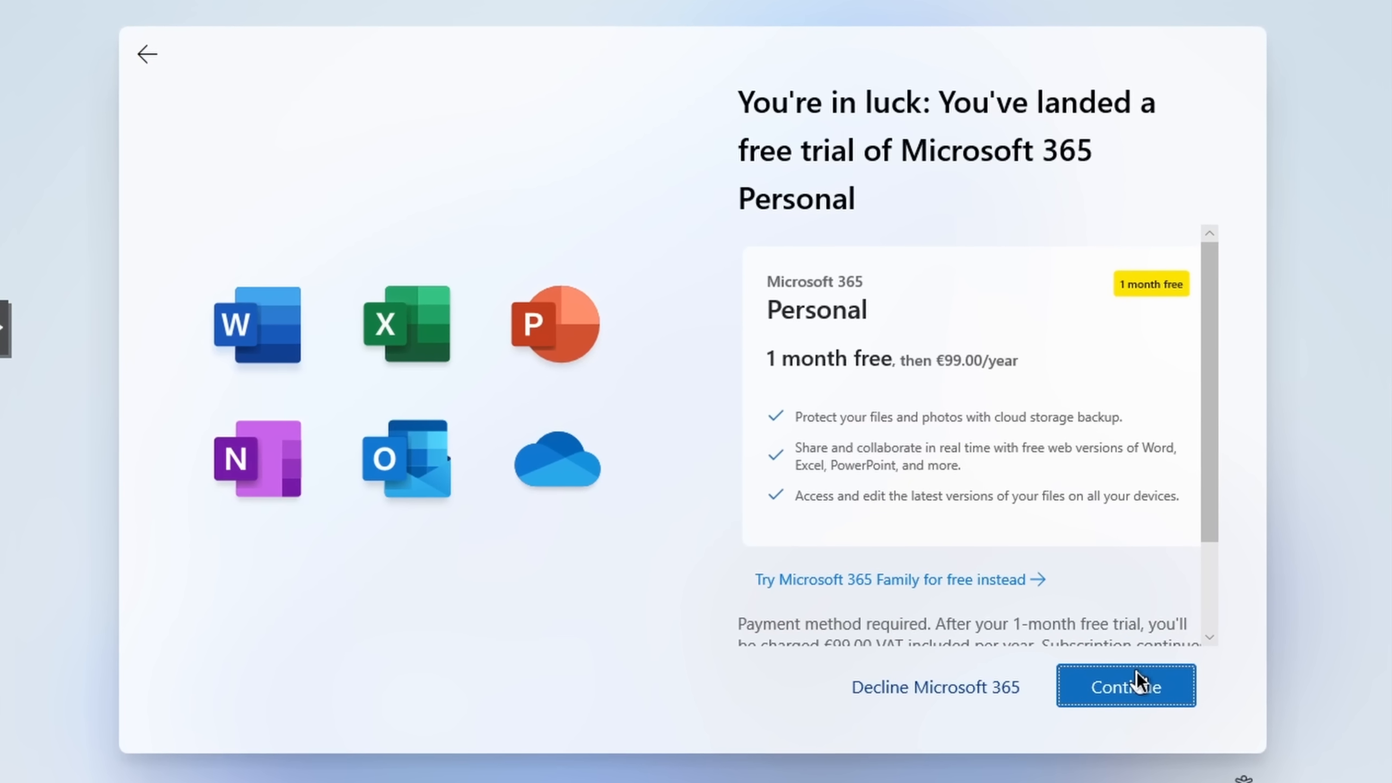
left_click(1126, 686)
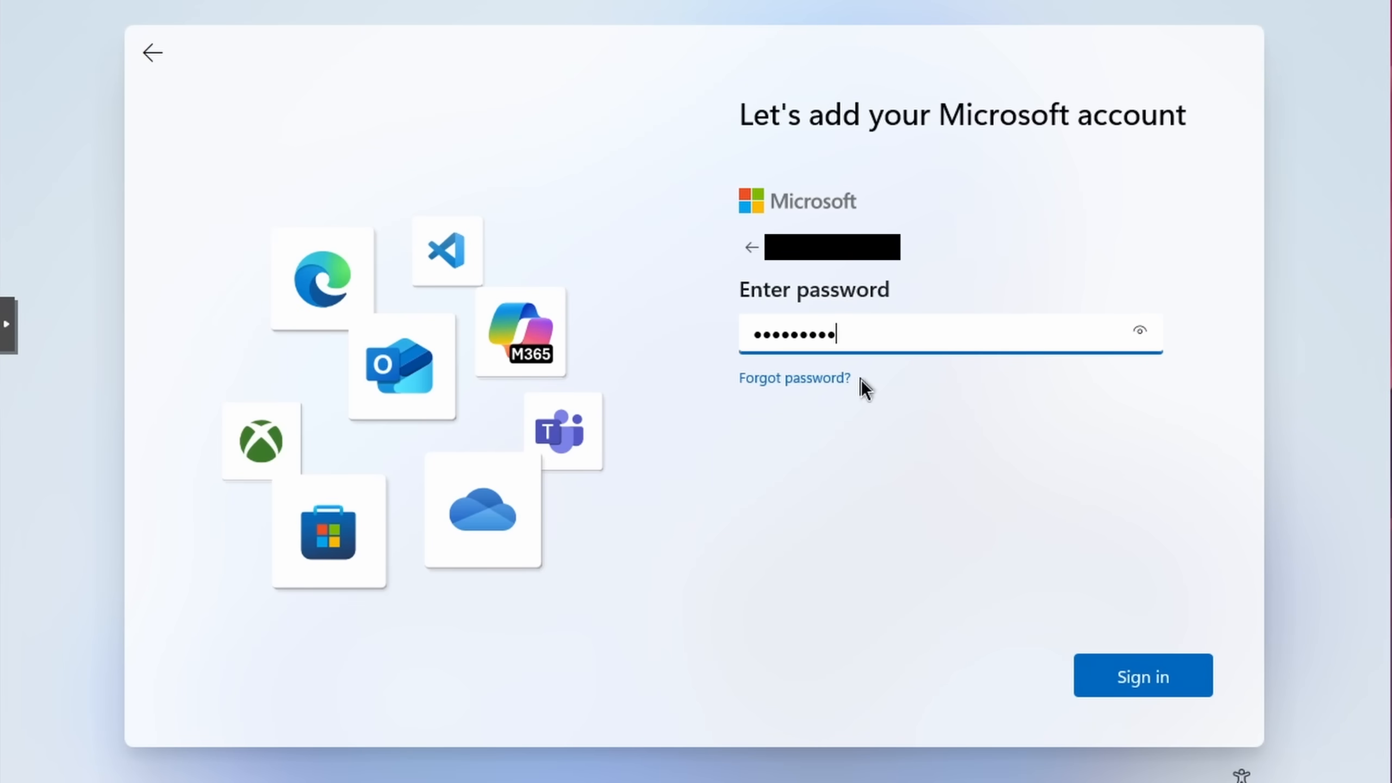
Submit the Microsoft account password, then fill GNOME's About You name and username
left_click(1142, 675)
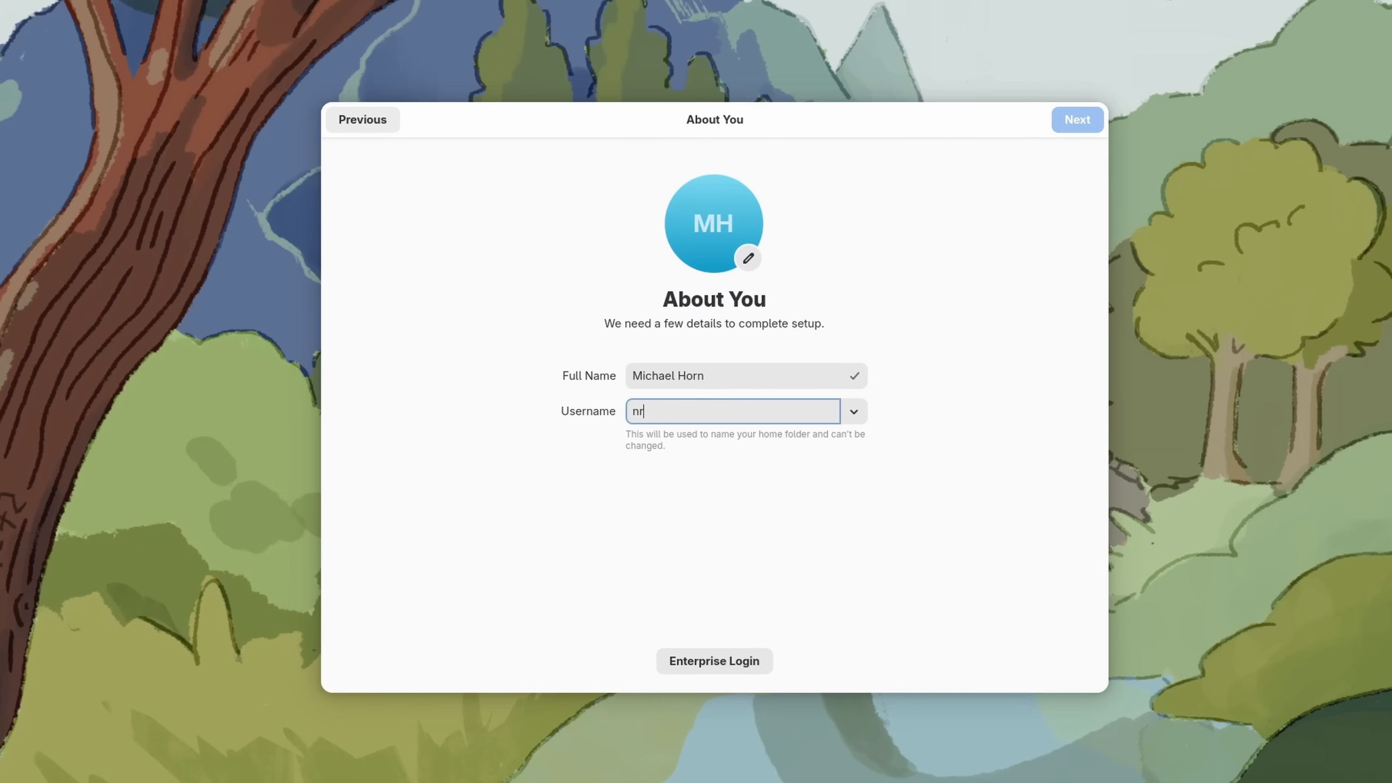
left_click(1077, 119)
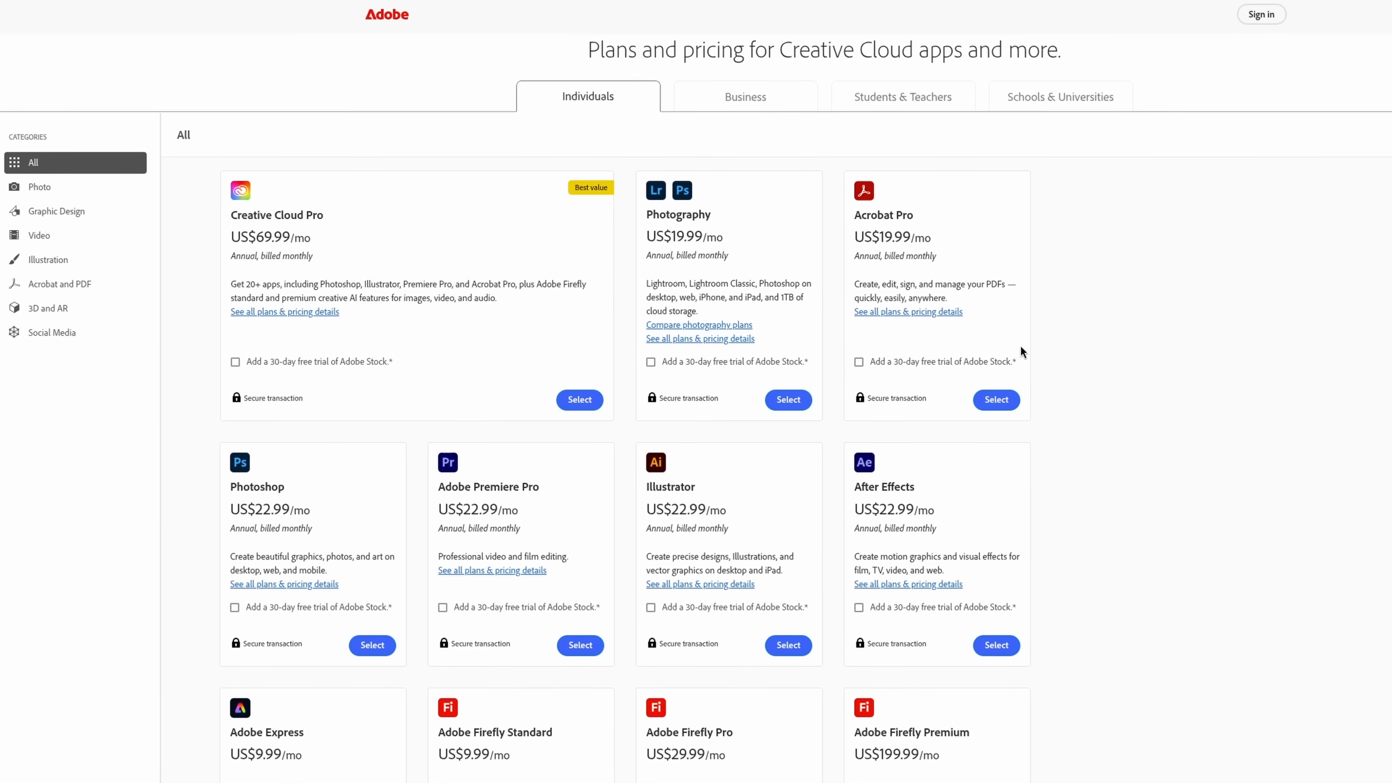
Scroll Adobe's Creative Cloud plans and pricing page for individuals
scroll("down", 3)
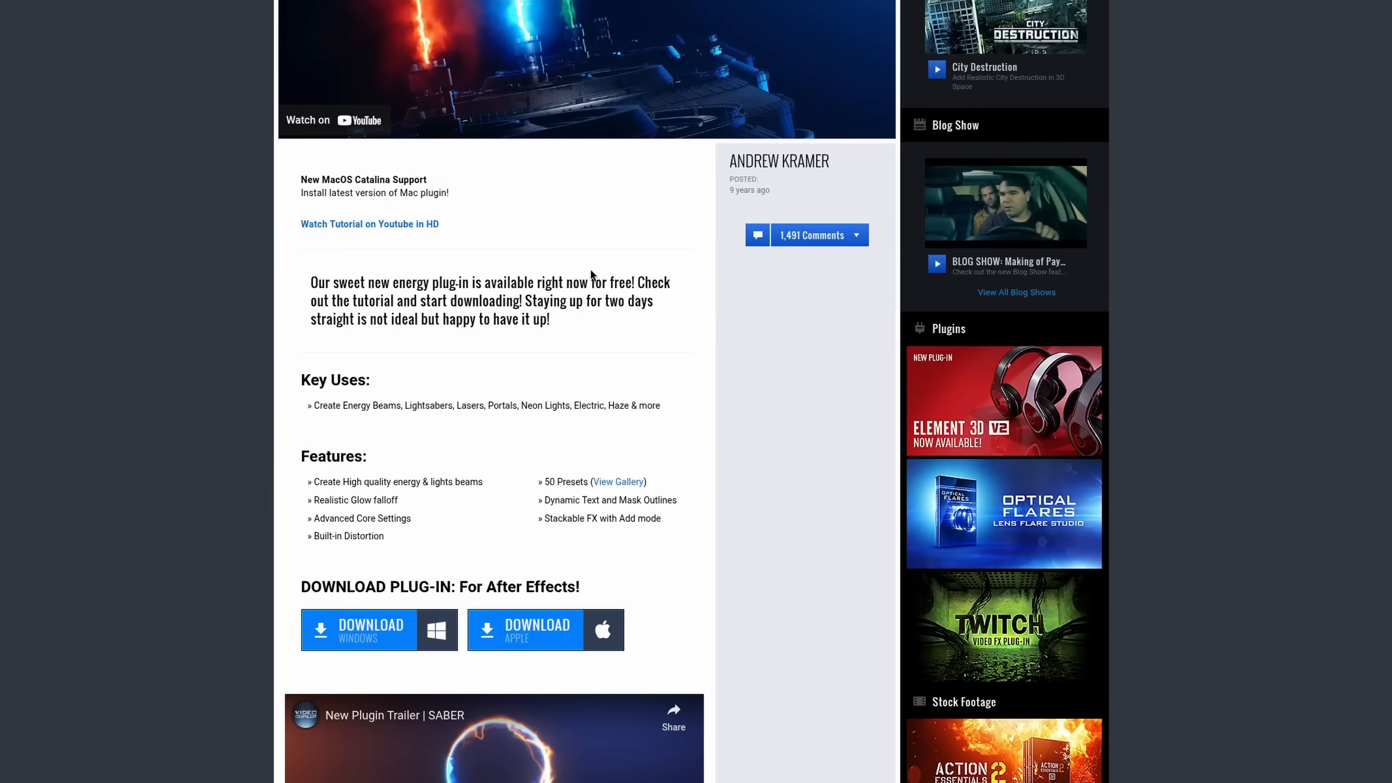
Scroll the Video Copilot SABER plug-in post to its After Effects download options
scroll("down", 3)
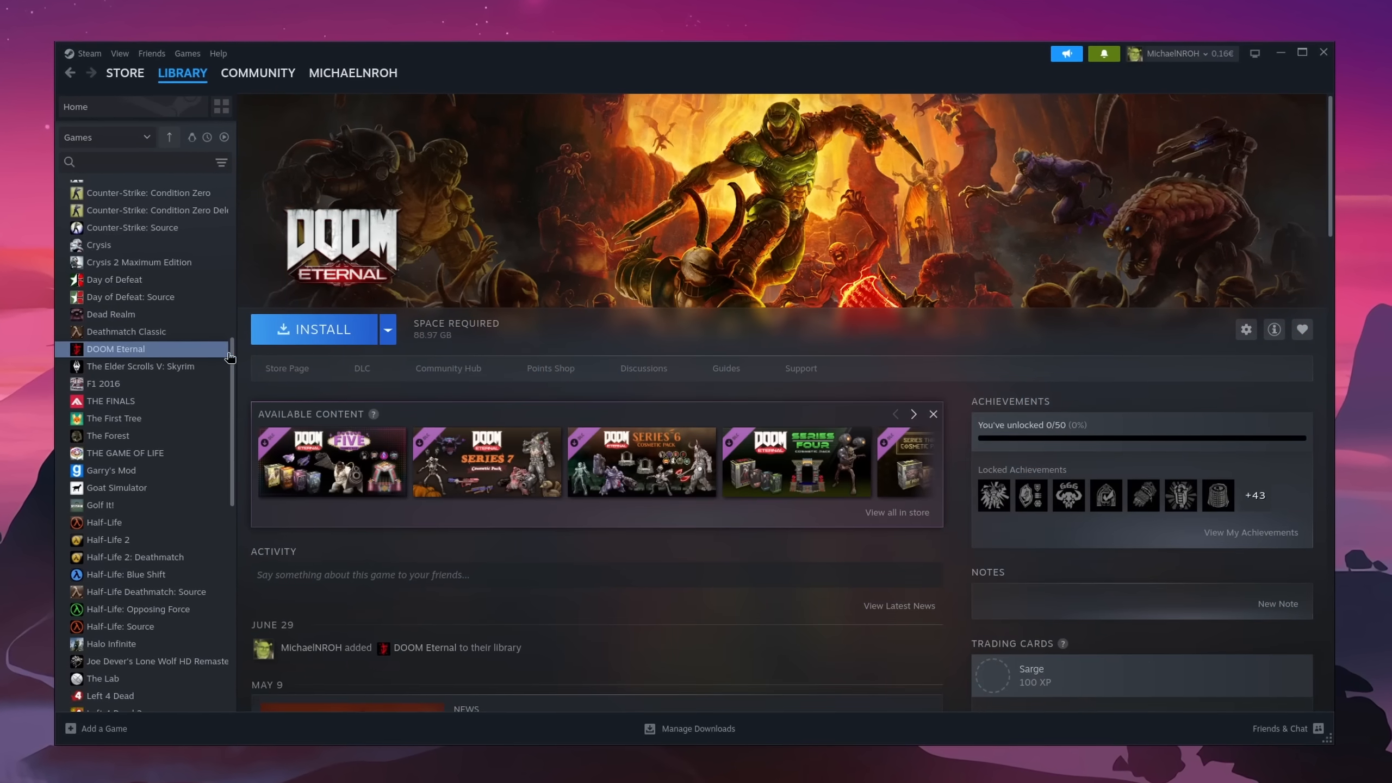
Select DOOM Eternal in the Steam Library sidebar to show its Install page
left_click(313, 329)
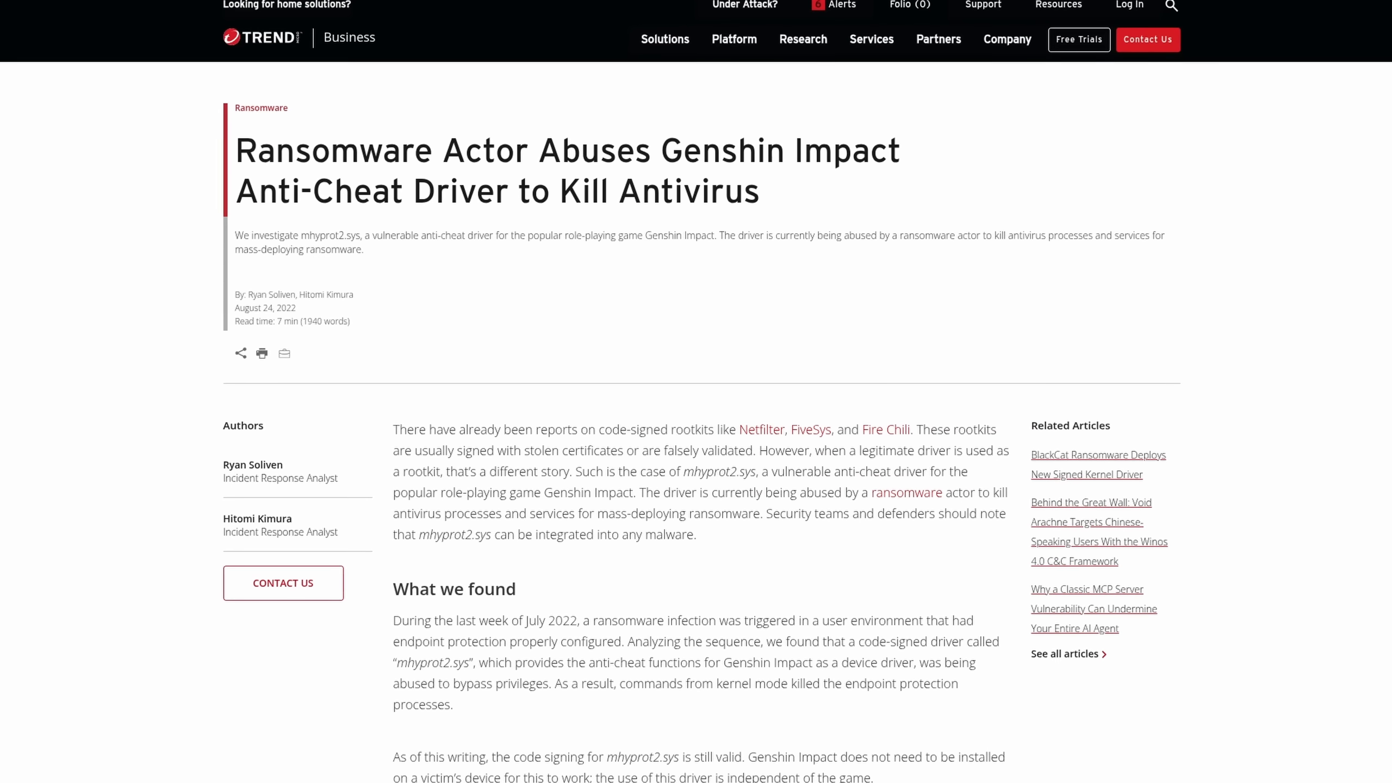
Scroll through the Trend Micro article on ransomware abusing Genshin Impact's anti-cheat driver
scroll("down", 3)
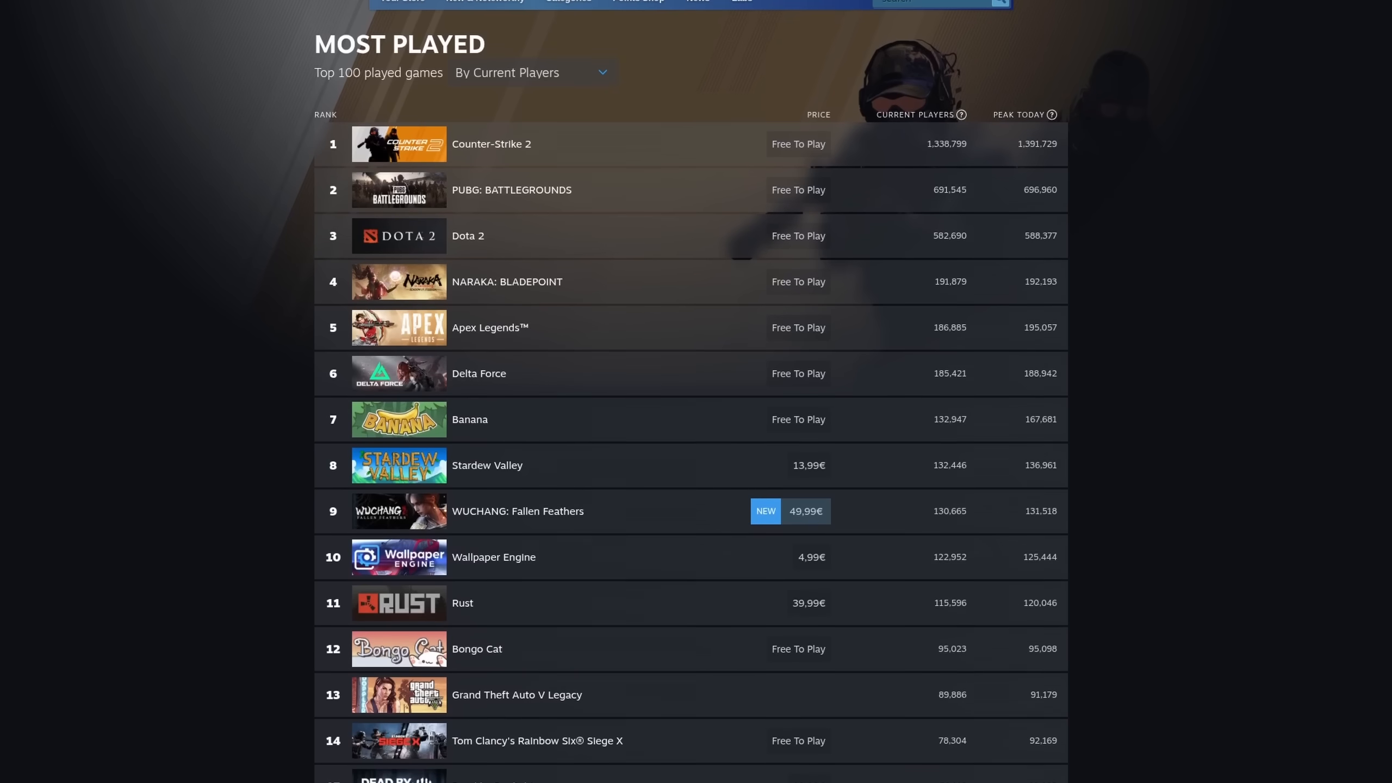
Scroll down the Steam Most Played chart of top games by current players
scroll("down", 3)
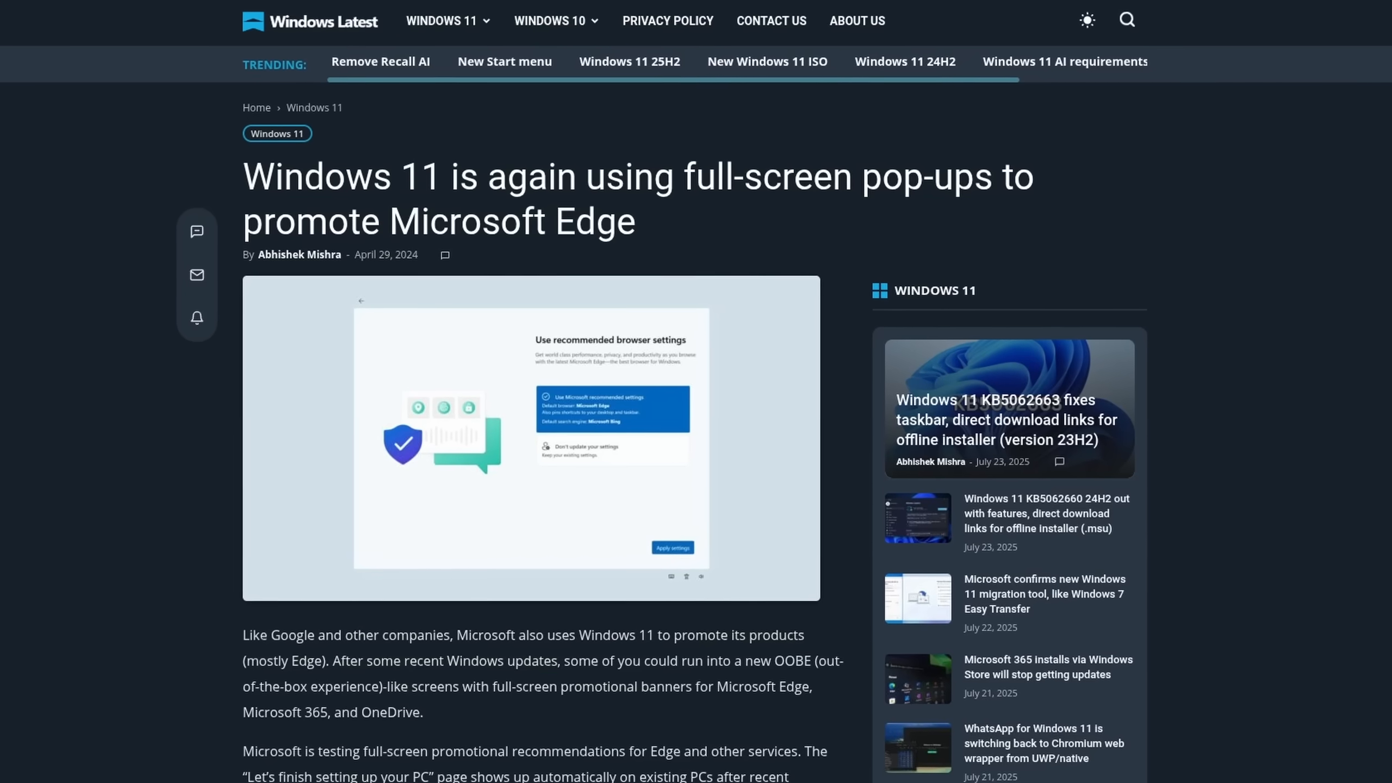
Scroll through the Windows Latest article on full-screen Microsoft Edge pop-ups
scroll("down", 3)
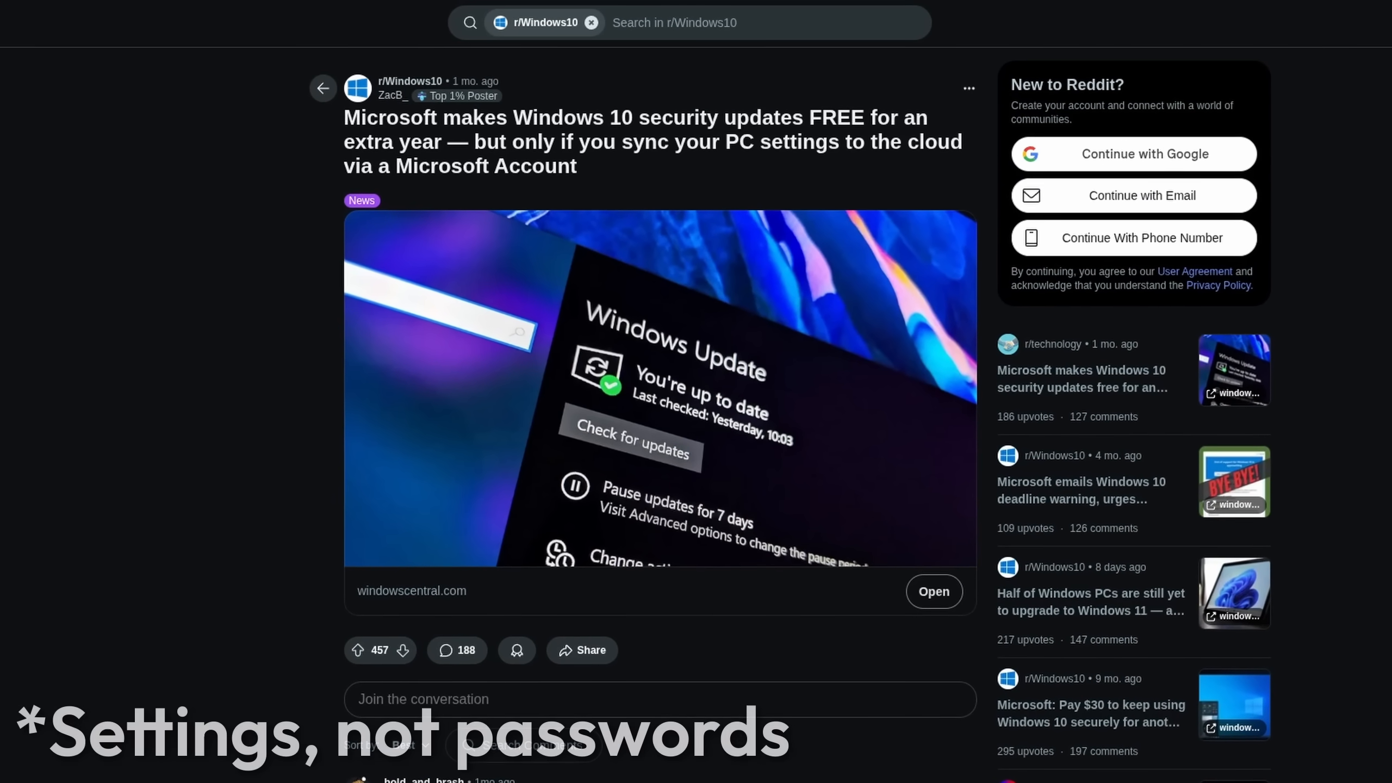
Scroll the r/Windows10 post about free extended Windows 10 security updates
scroll("down", 3)
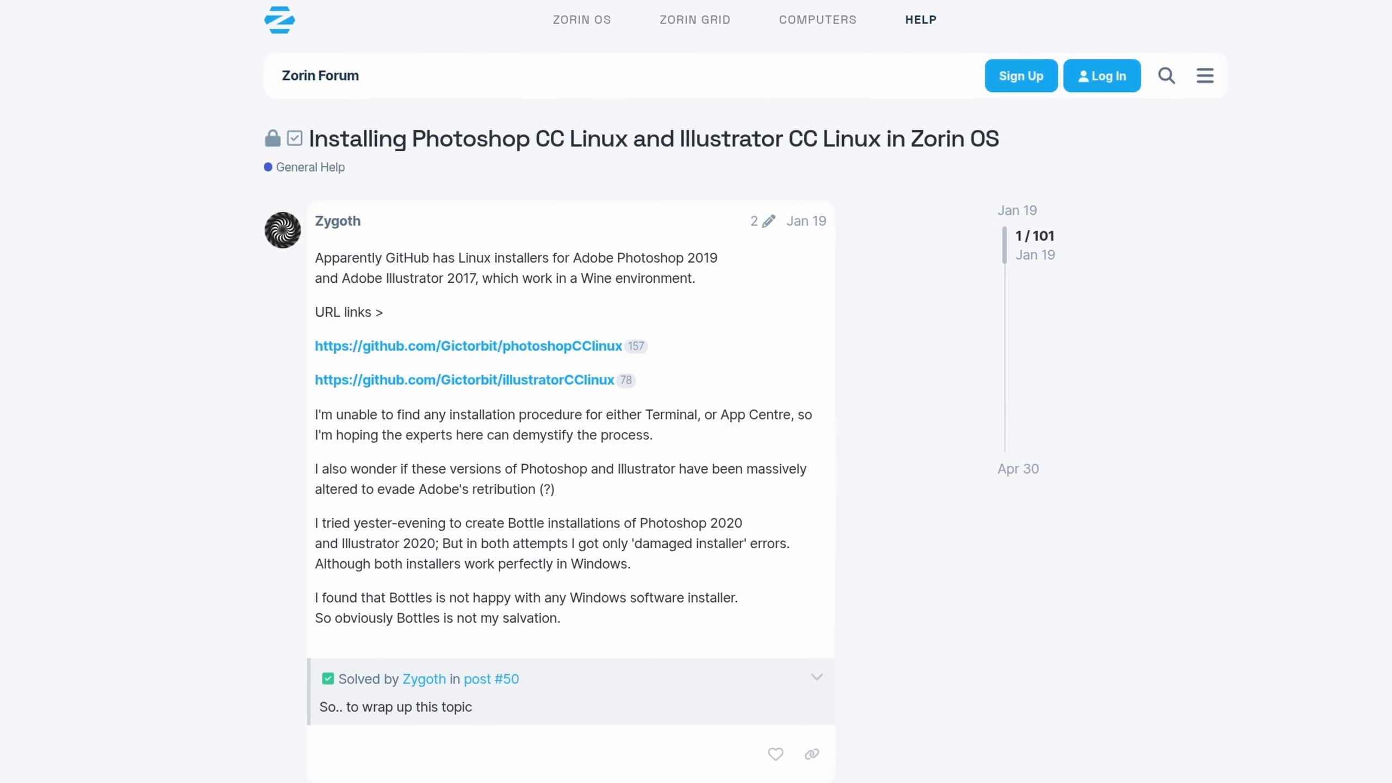
Click into the Zorin Forum Photoshop CC and Illustrator CC installation thread
left_click(535, 767)
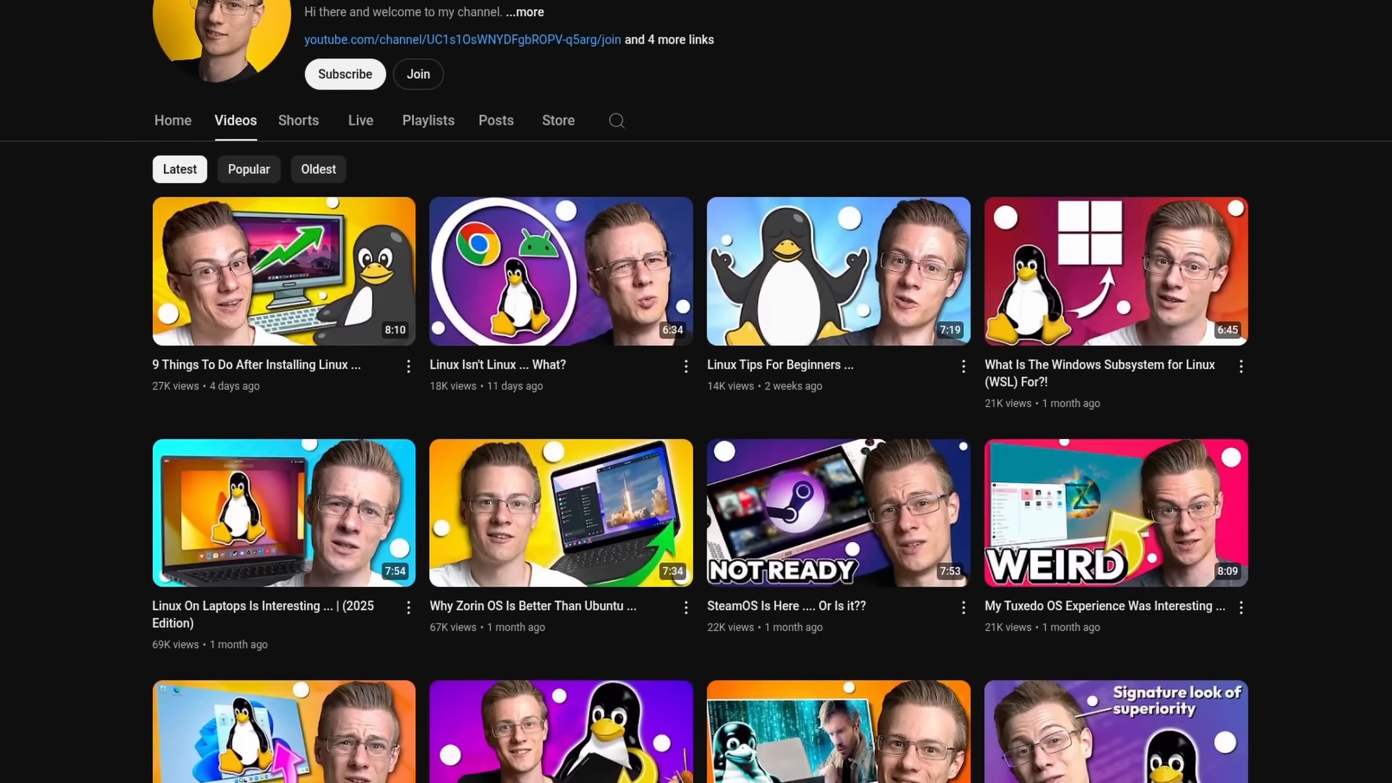
Scroll down through the channel's latest Linux video thumbnails
scroll("down", 3)
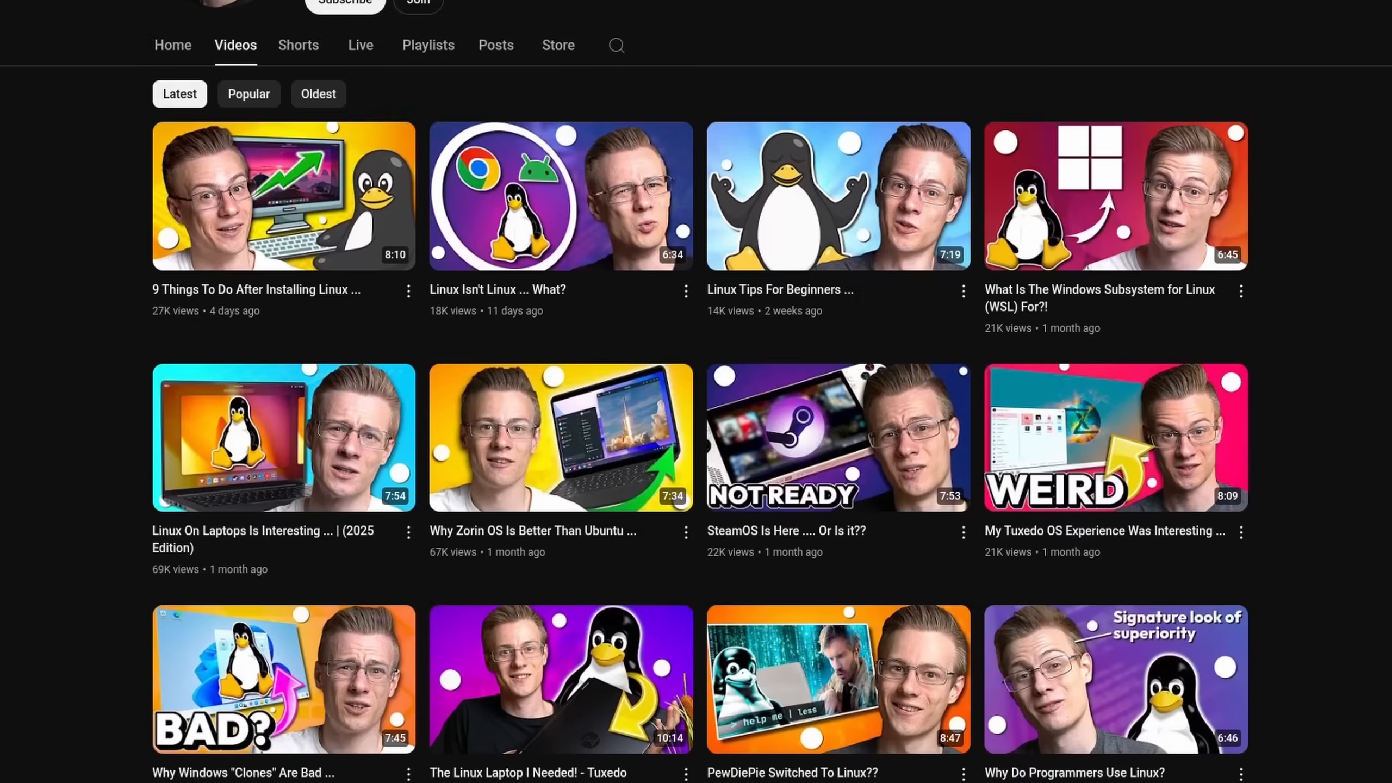
left_click(417, 2)
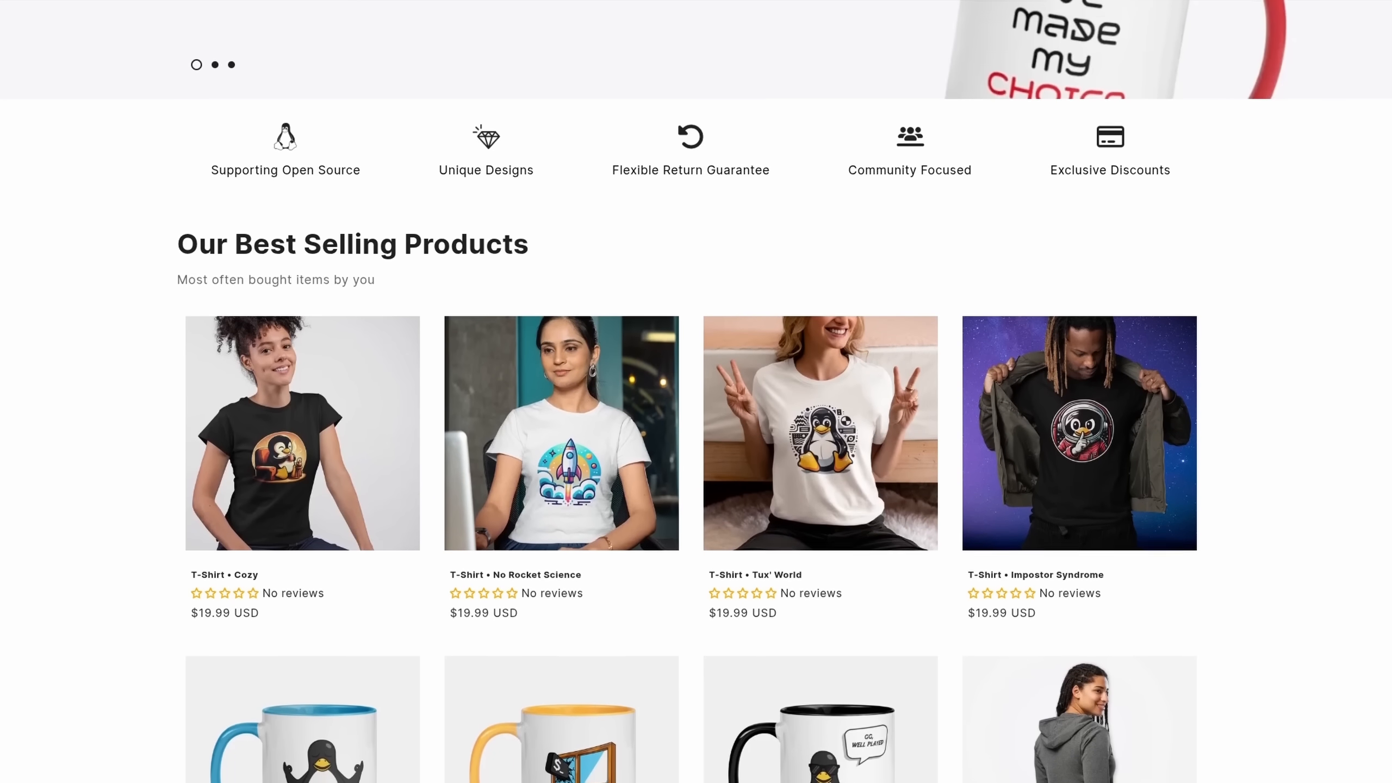
Scroll the best-sellers to reveal the penguin mugs and grey hoodie
scroll("down", 3)
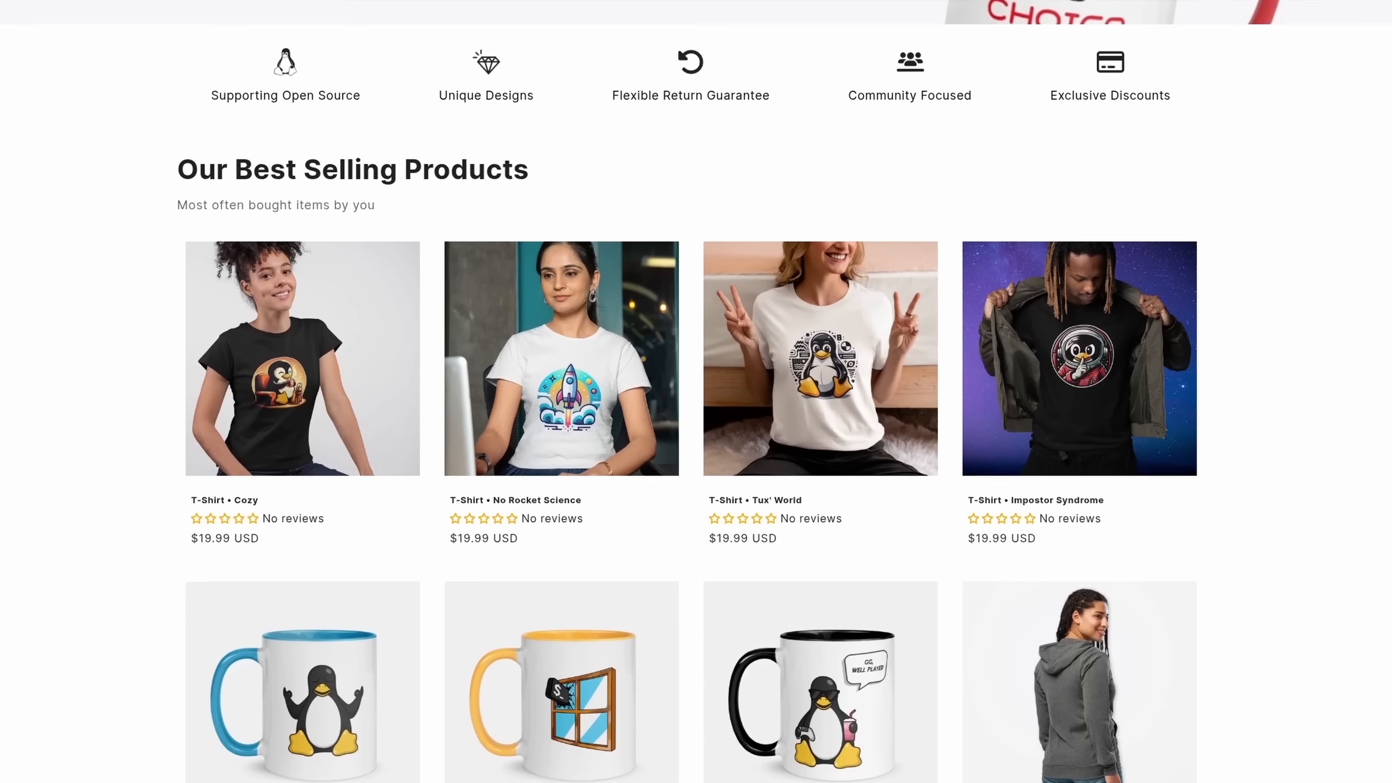